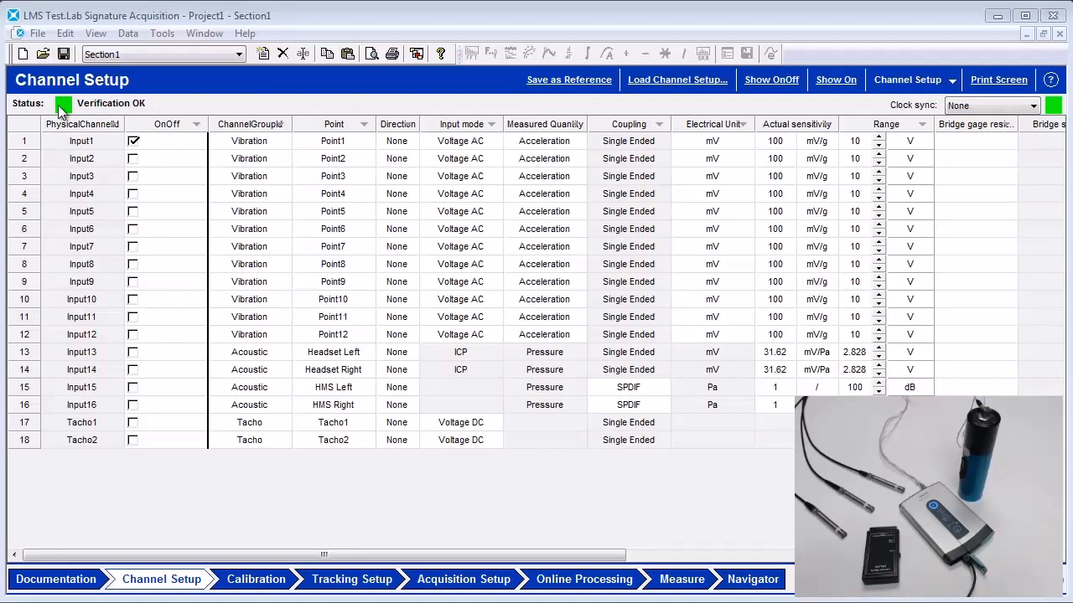
Make Input1 an Acoustic ICP channel measuring Pressure in mV/Pa
left_click(24, 157)
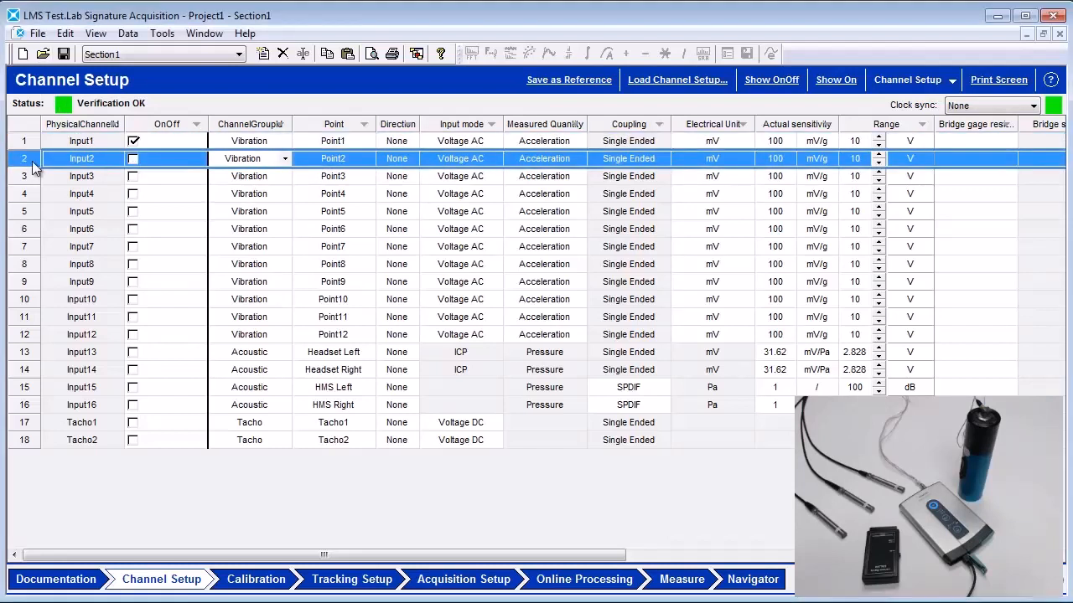
left_click(81, 176)
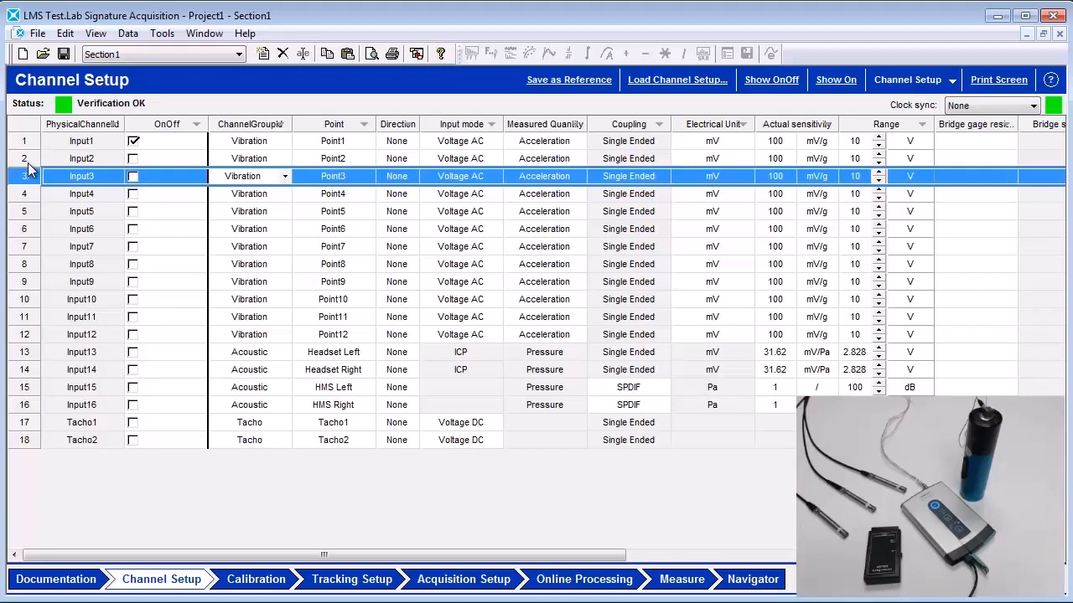
left_click(135, 141)
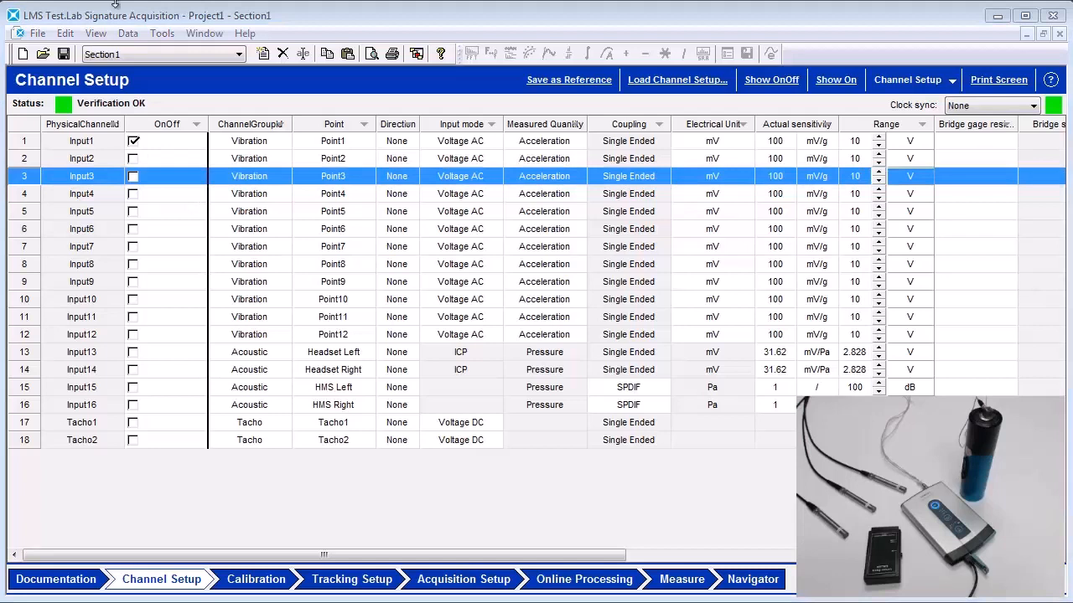
mouse_move(250, 124)
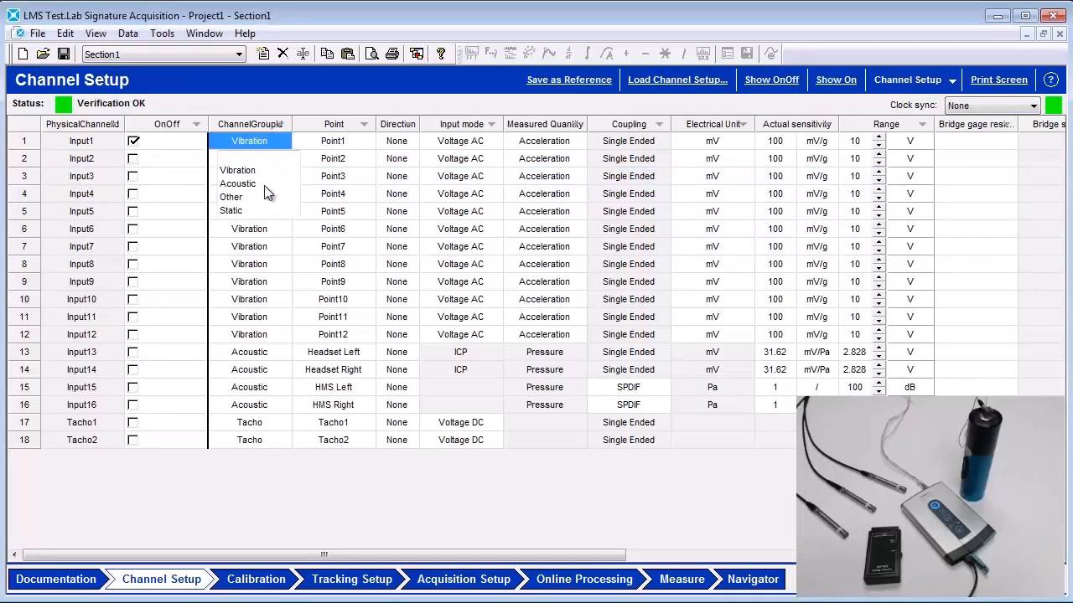
left_click(238, 182)
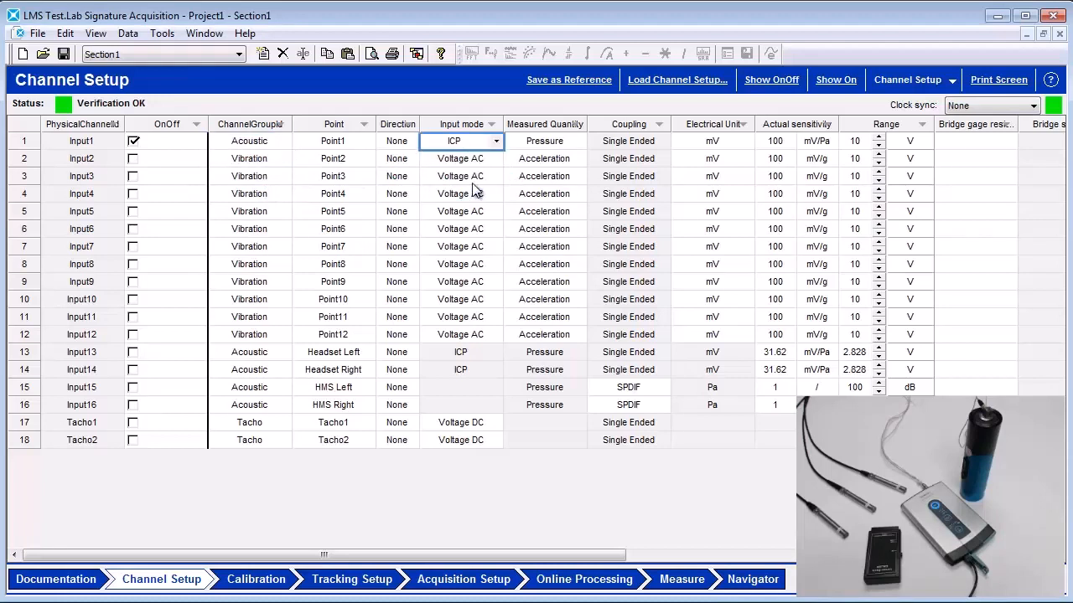
mouse_move(268, 528)
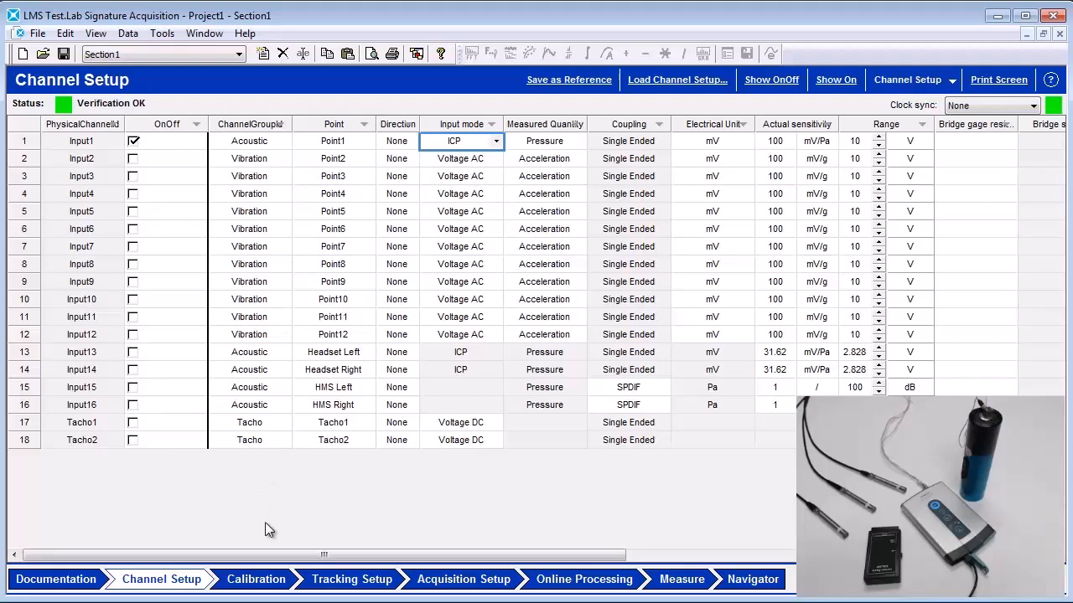
On the Calibration worksheet, enable Input1 with unit Pa, 1000 Hz and level 94 dB(Rms)
left_click(255, 580)
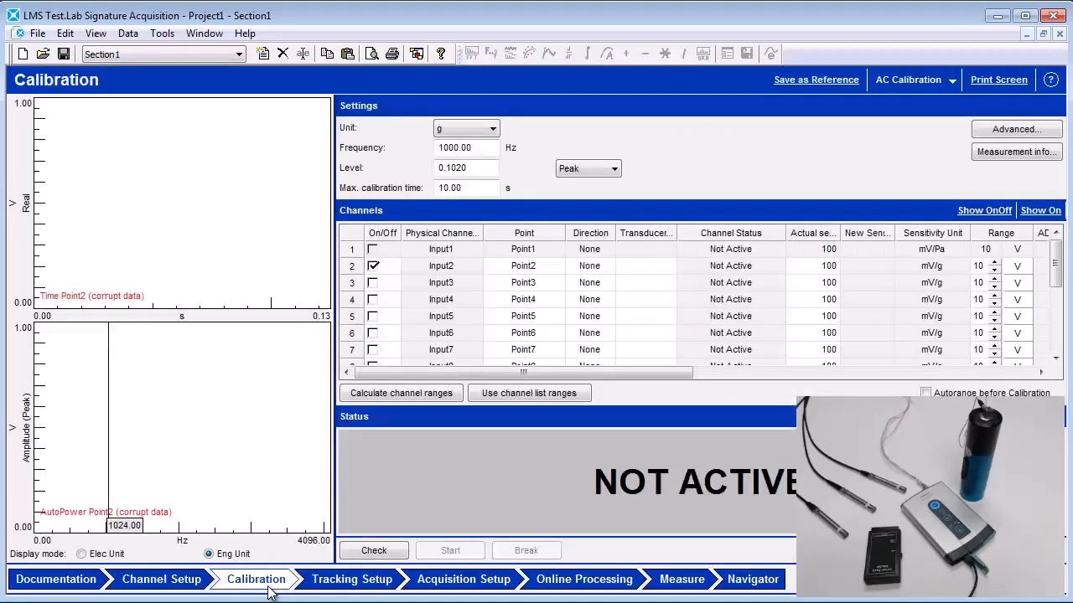
mouse_move(269, 590)
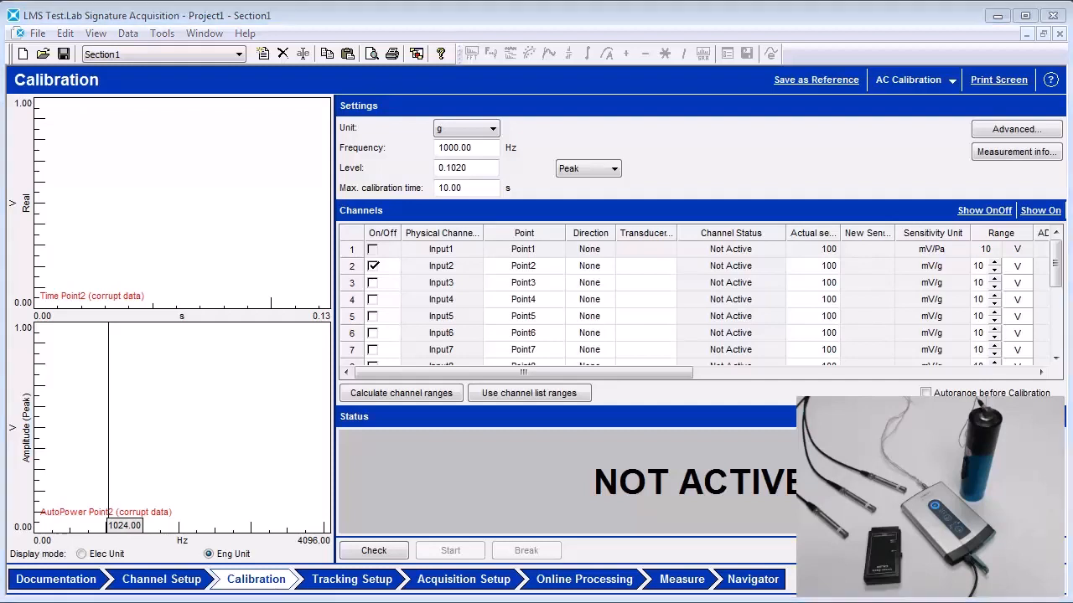
mouse_move(232, 231)
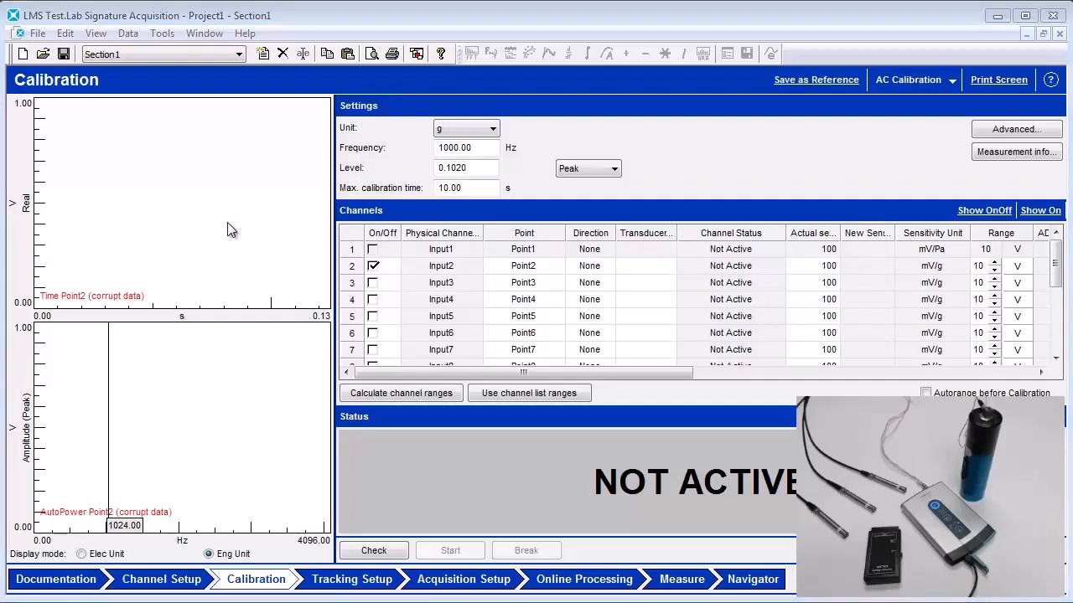
mouse_move(279, 222)
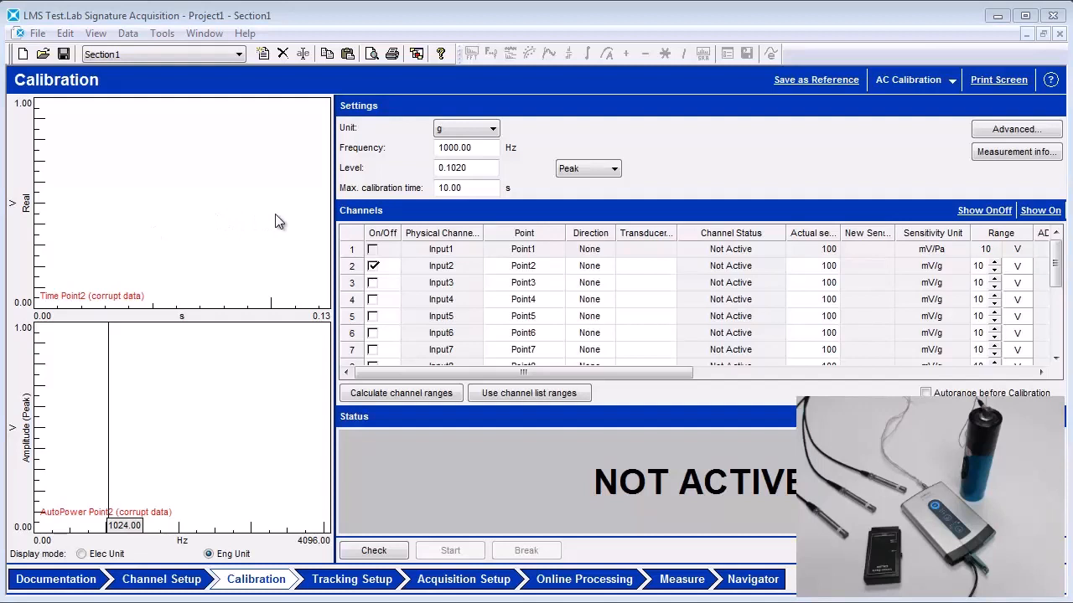
left_click(492, 127)
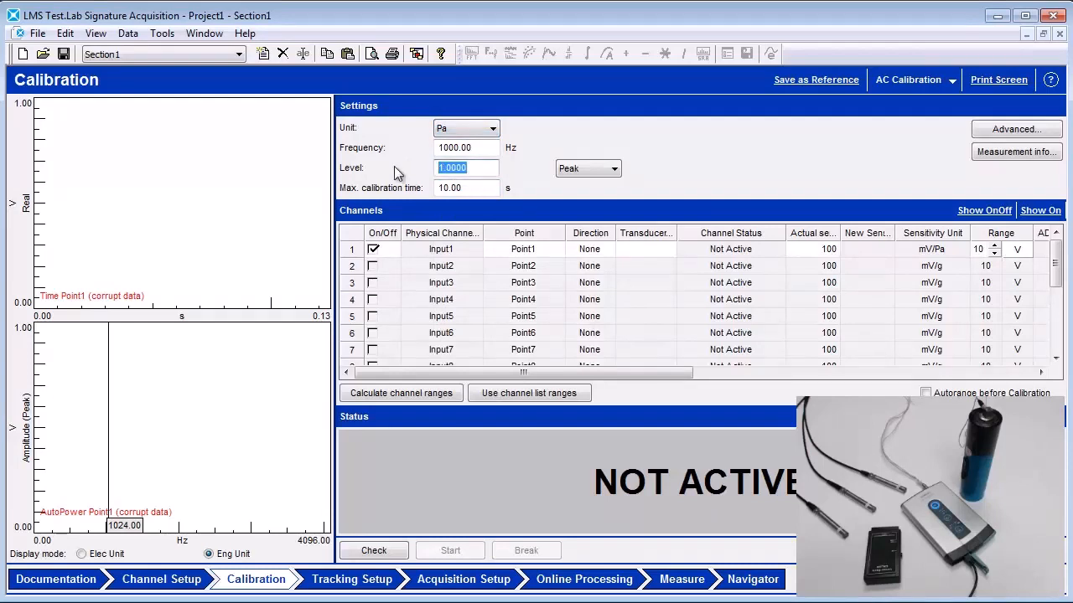
left_click(613, 168)
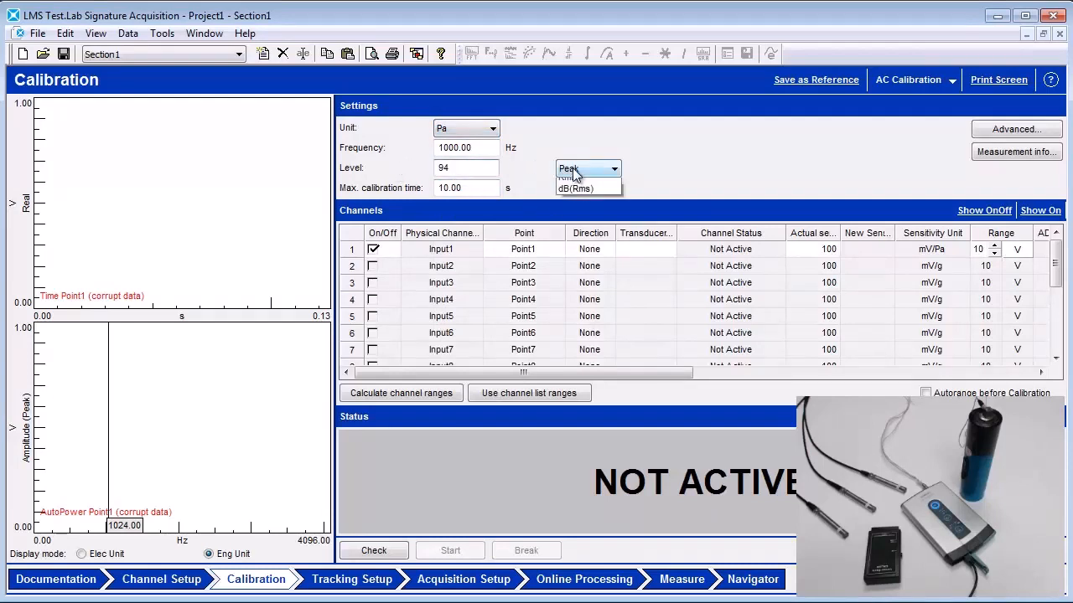
left_click(577, 188)
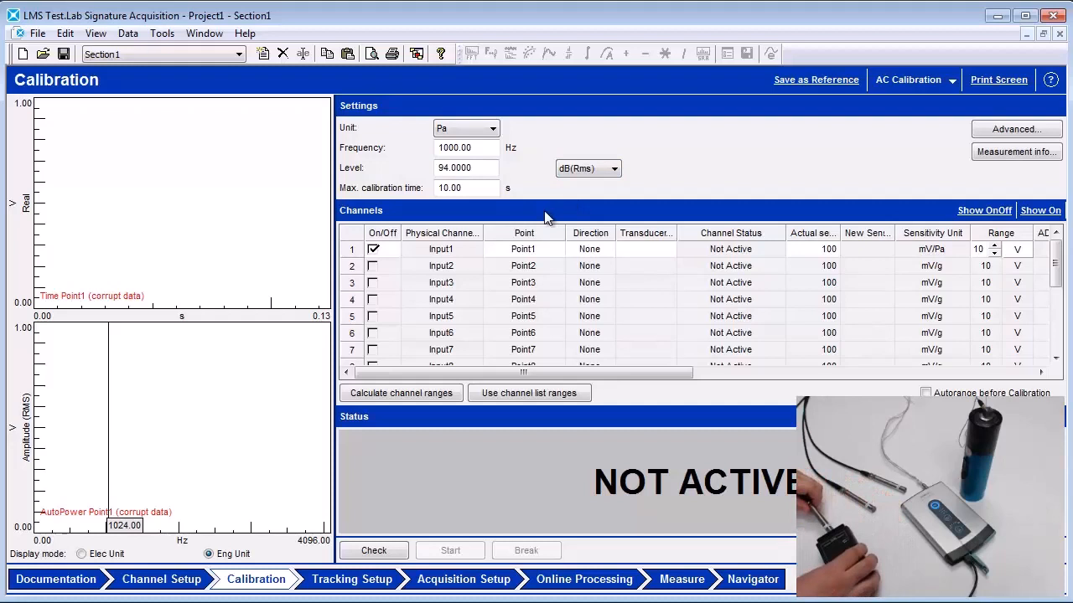
mouse_move(585, 199)
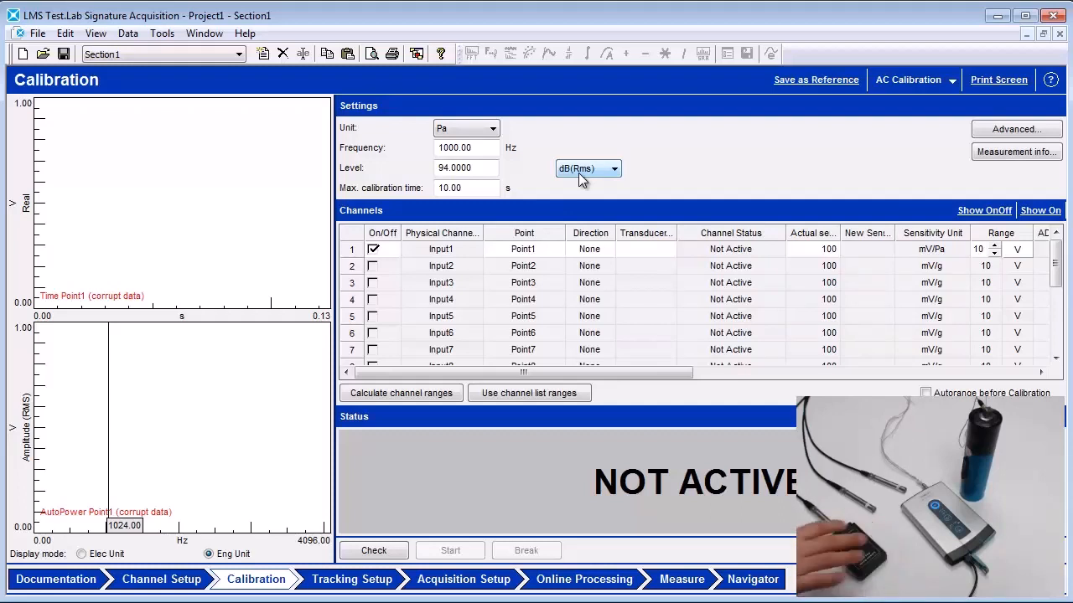
Check the channel and run the calibration to FINISHED, Input1 OK with new sensitivity 45.864883
left_click(374, 550)
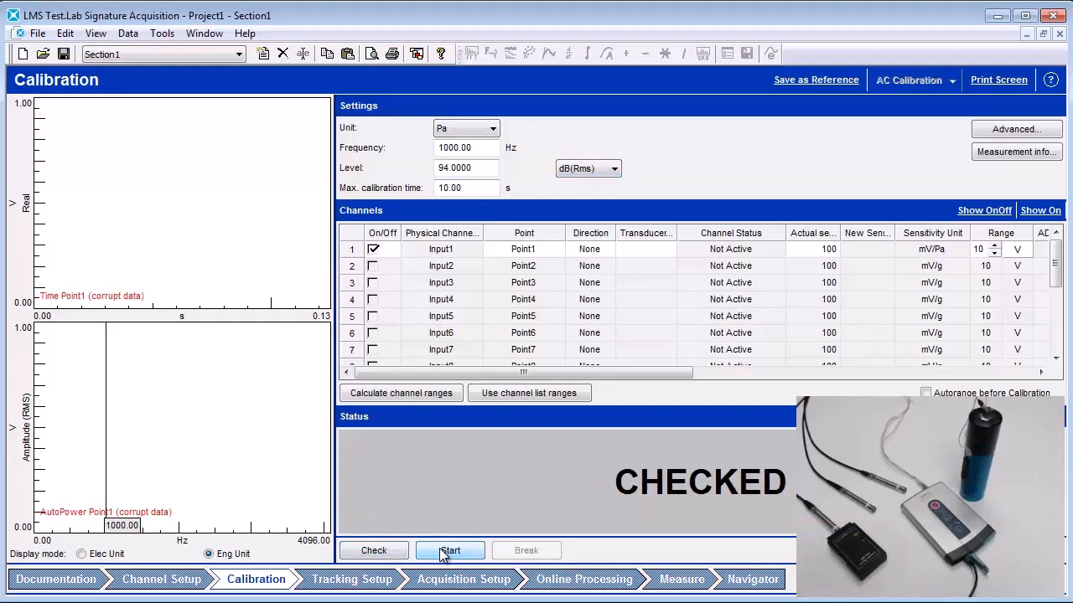
left_click(449, 550)
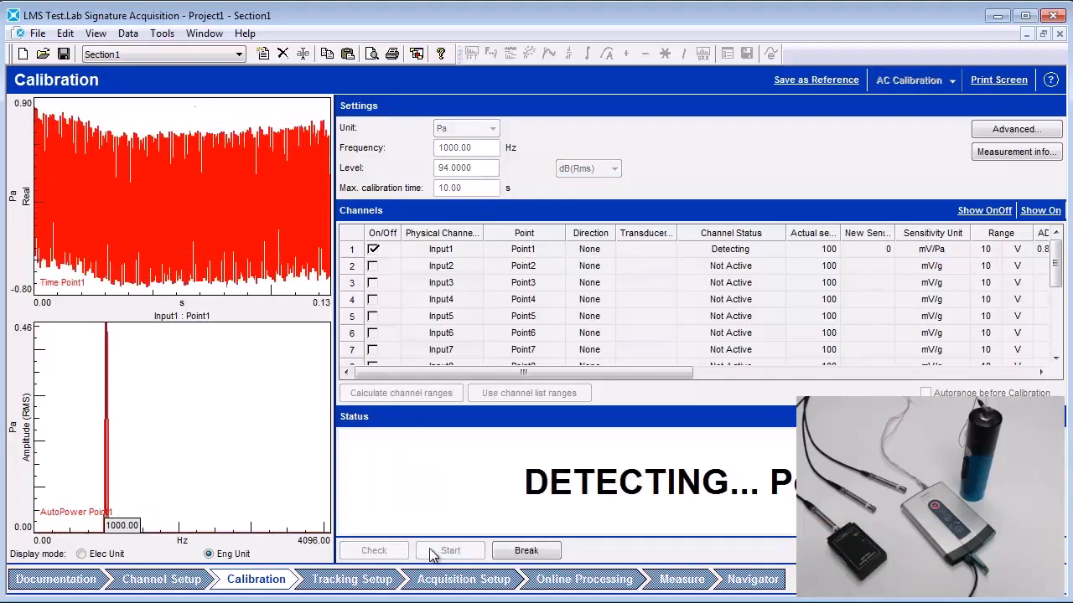
left_click(449, 550)
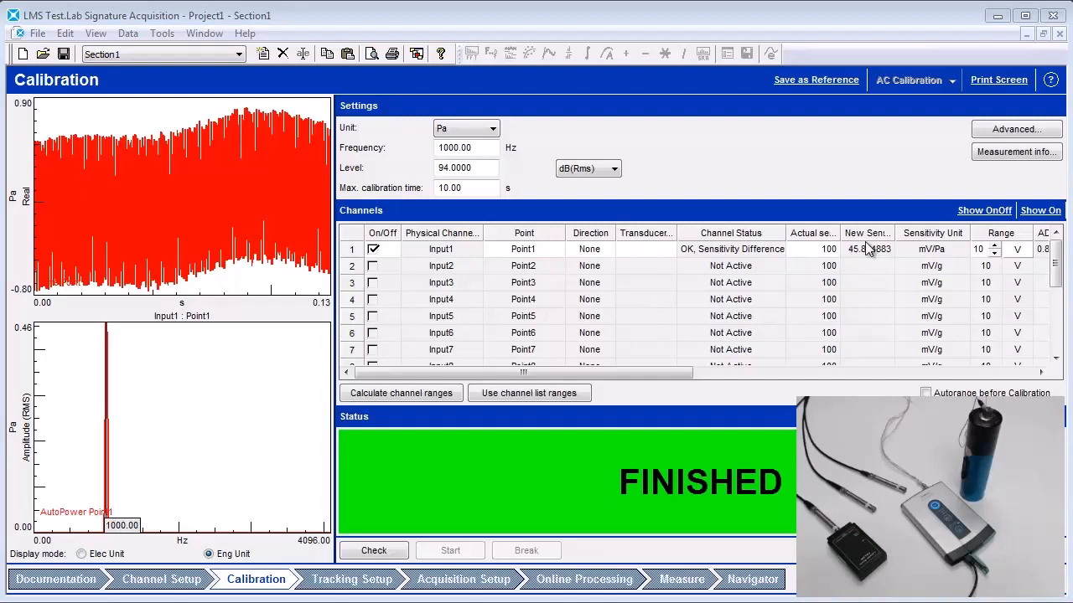
left_click(867, 233)
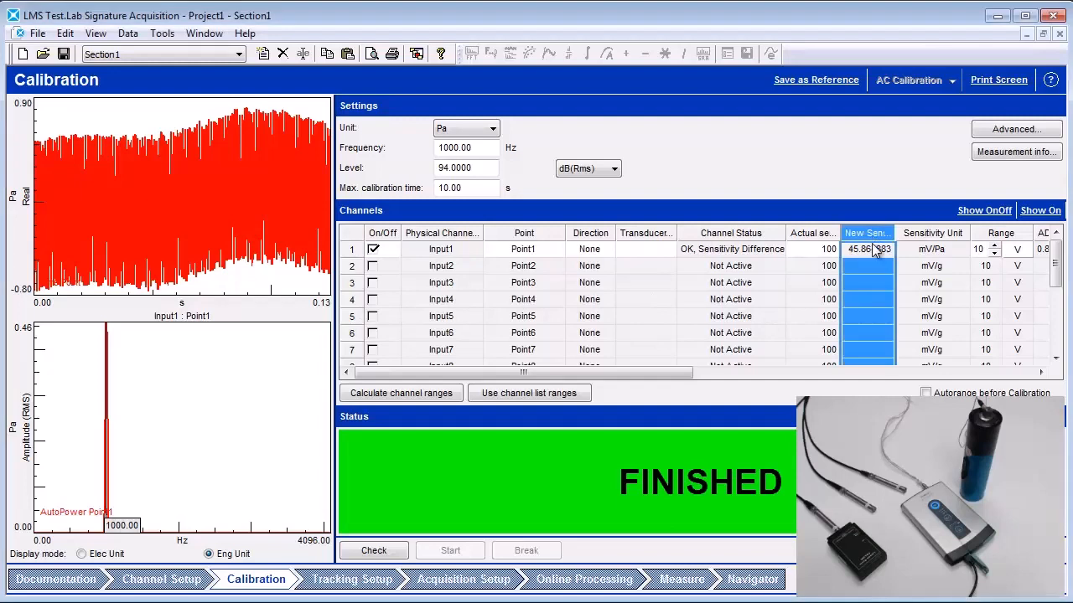
mouse_move(821, 231)
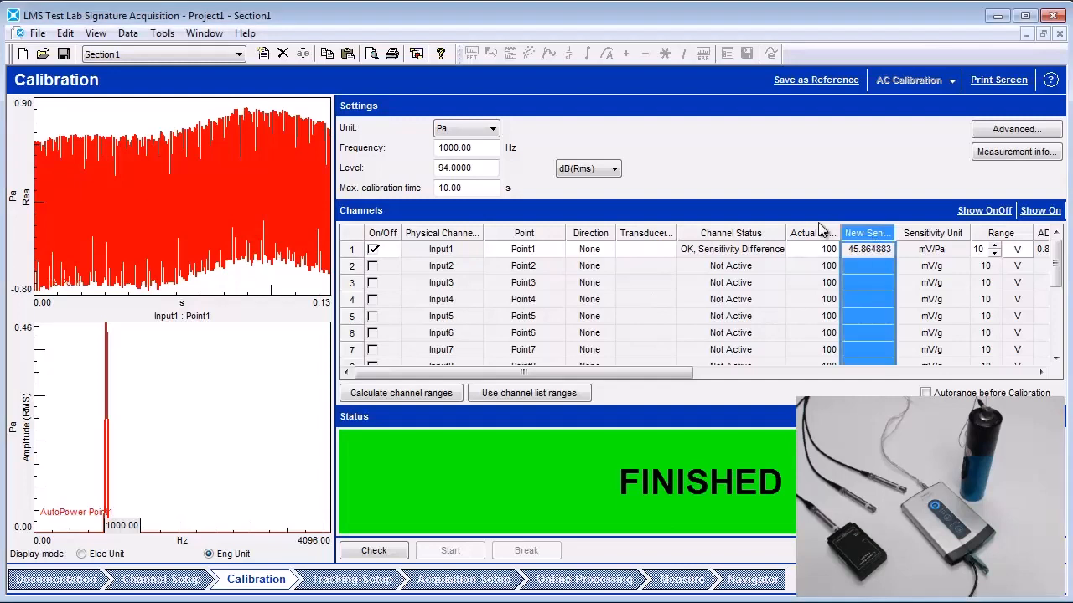
Accept the measured sensitivity so Input1's actual sensitivity reads 45.864883 mV/Pa
left_click(809, 233)
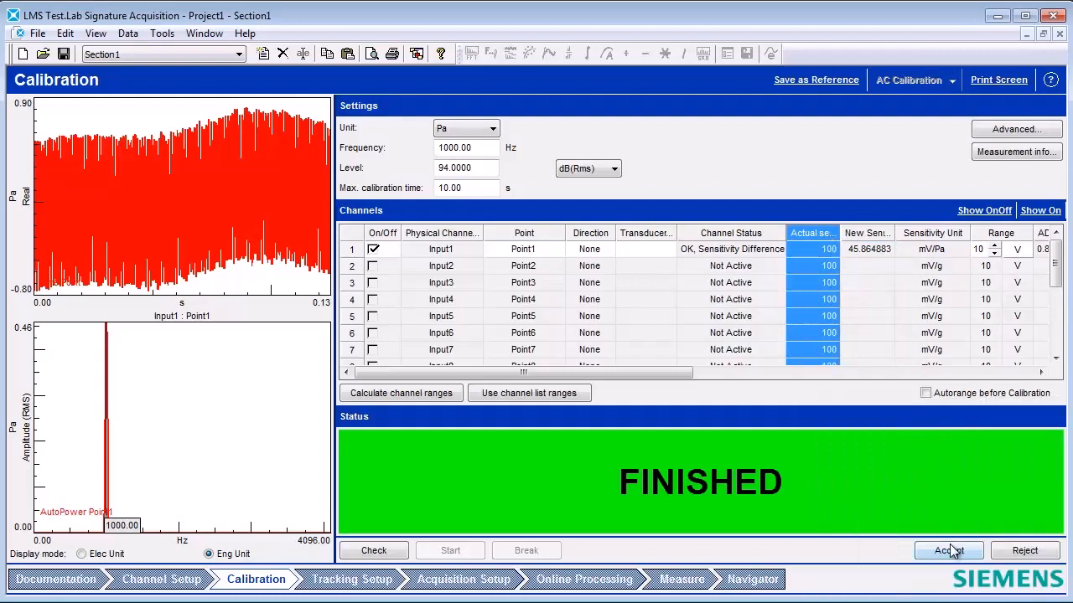
left_click(948, 550)
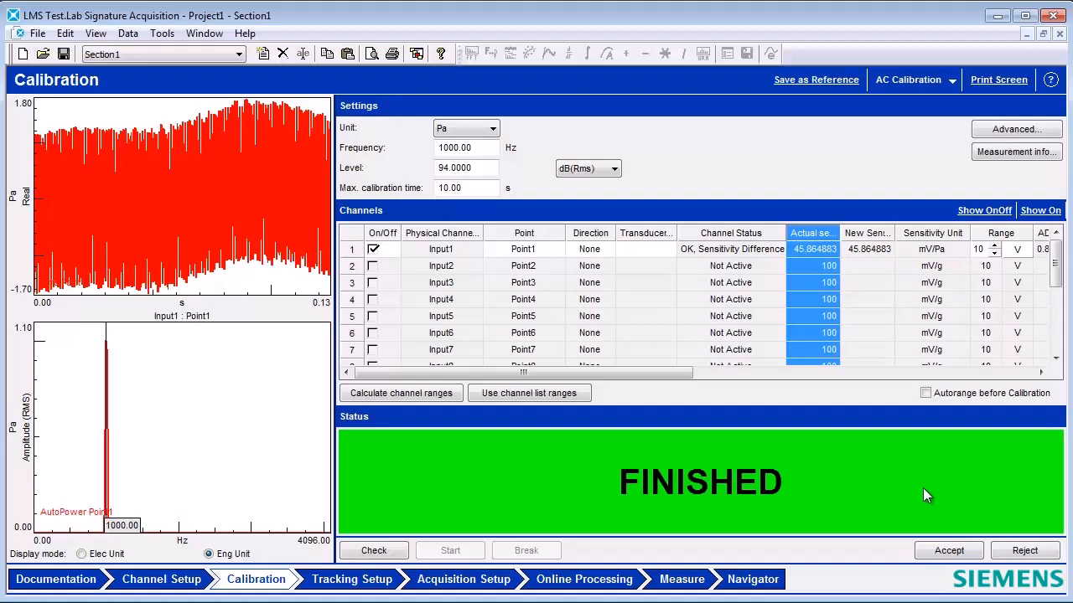
mouse_move(813, 352)
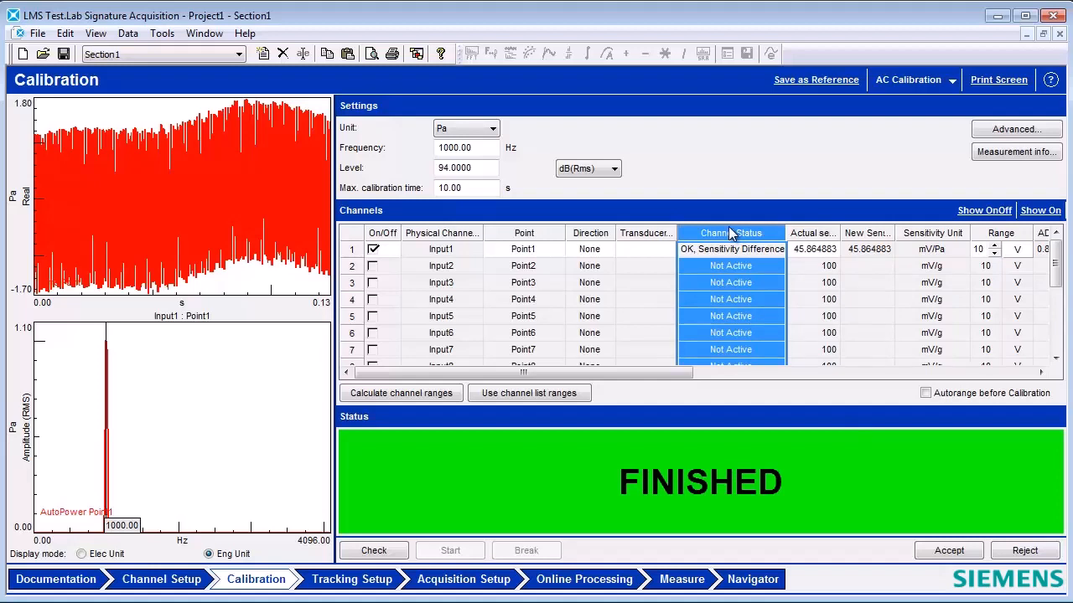
mouse_move(731, 248)
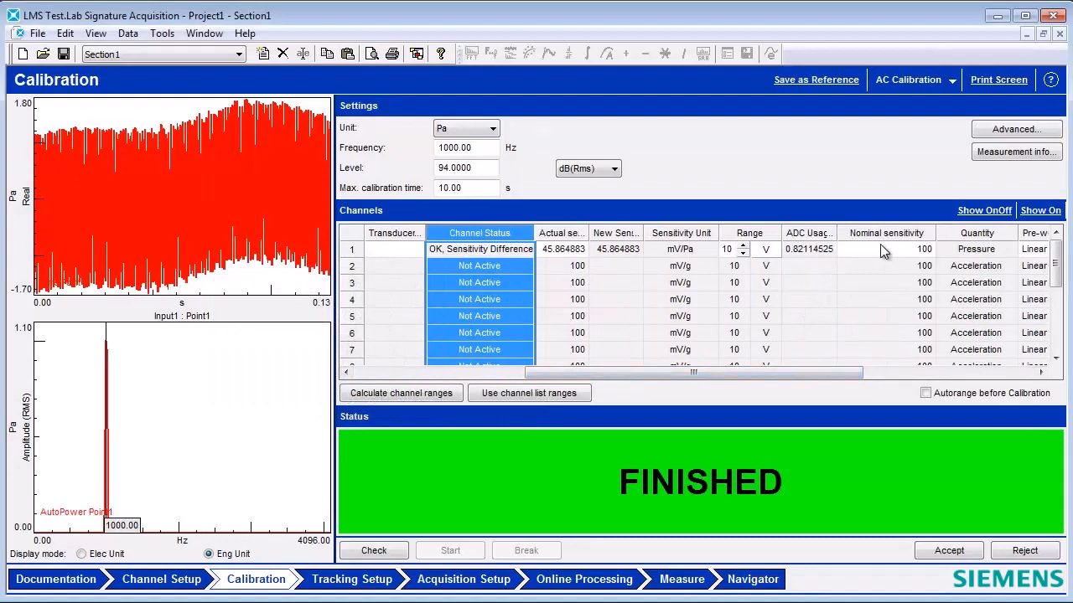
Check and rerun the calibration, ending FINISHED with Input1 plain OK at 45.97642
left_click(885, 248)
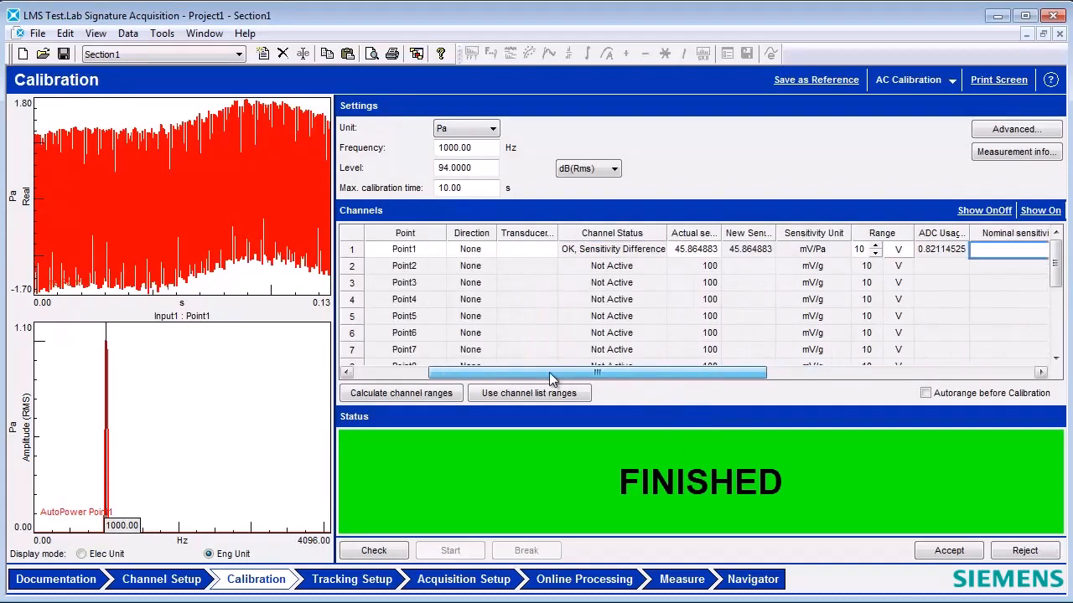
left_click(373, 549)
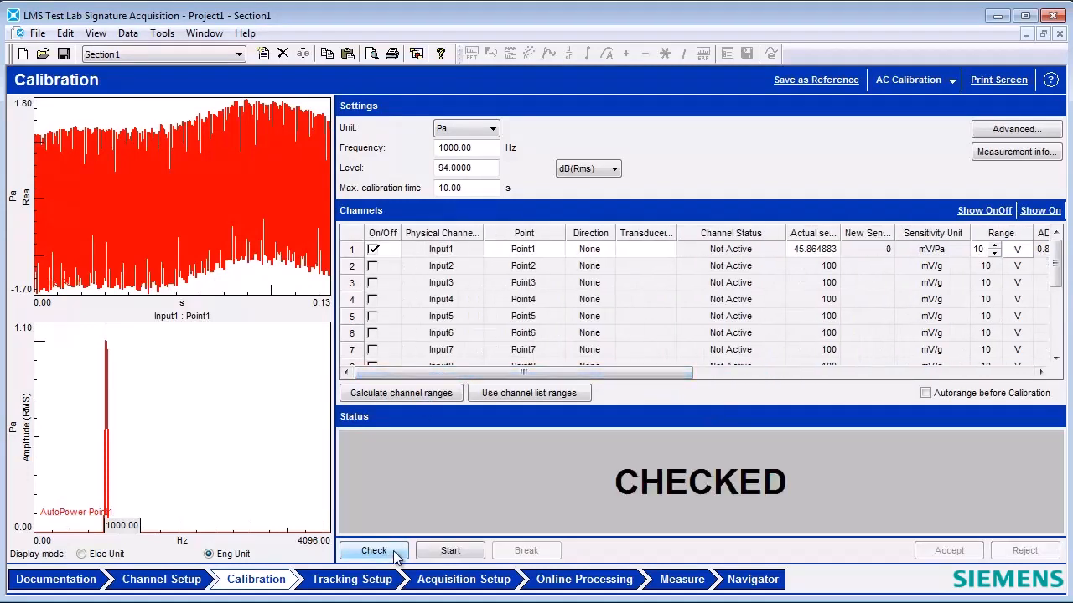
left_click(450, 550)
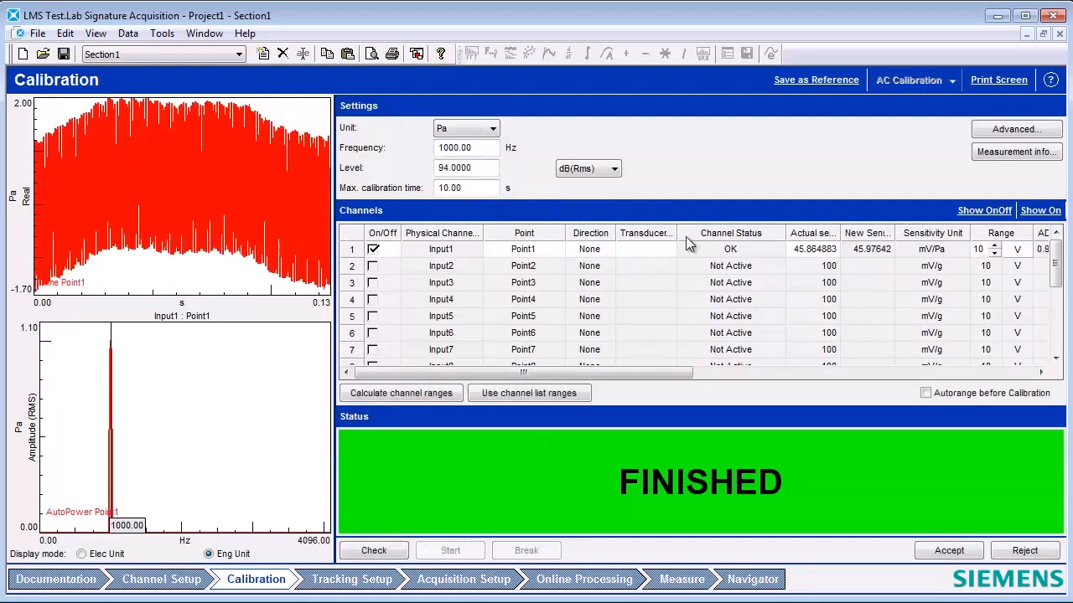
left_click(731, 233)
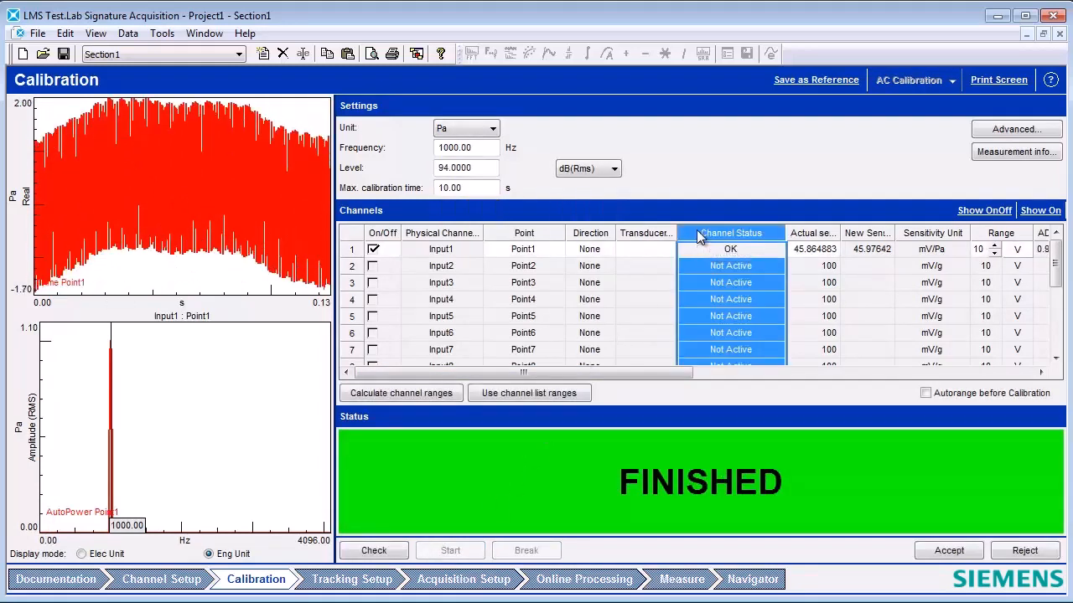